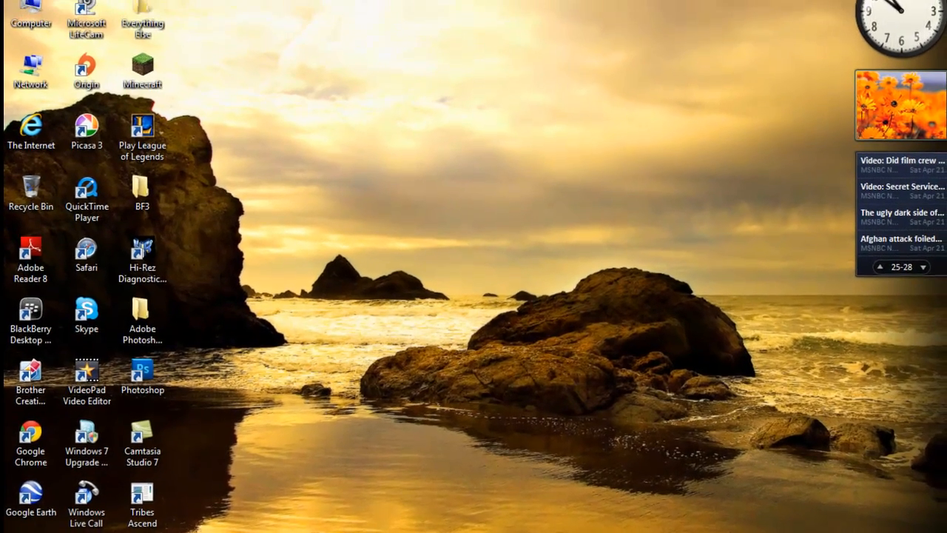
Step: Launch Photoshop CS6 from the desktop shortcut and dismiss the File menu
double_click(142, 369)
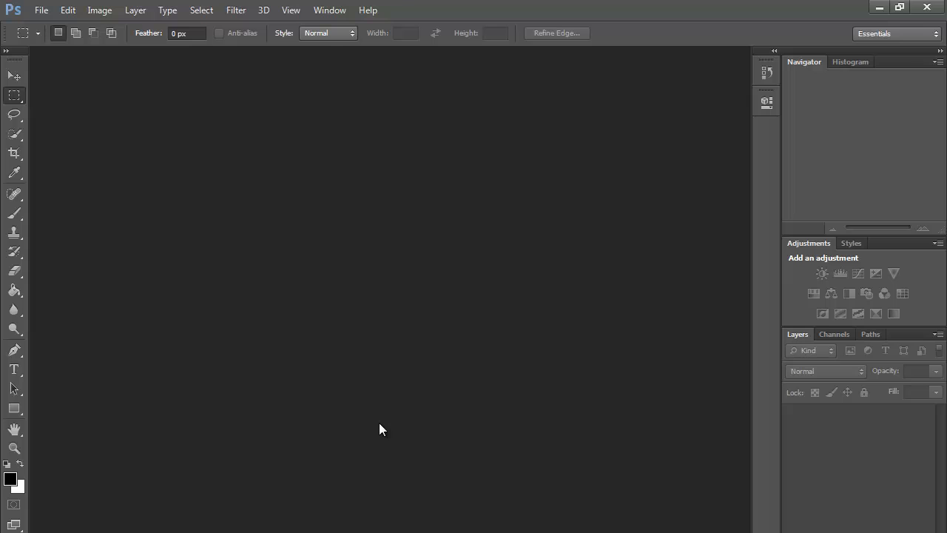
mouse_move(54, 10)
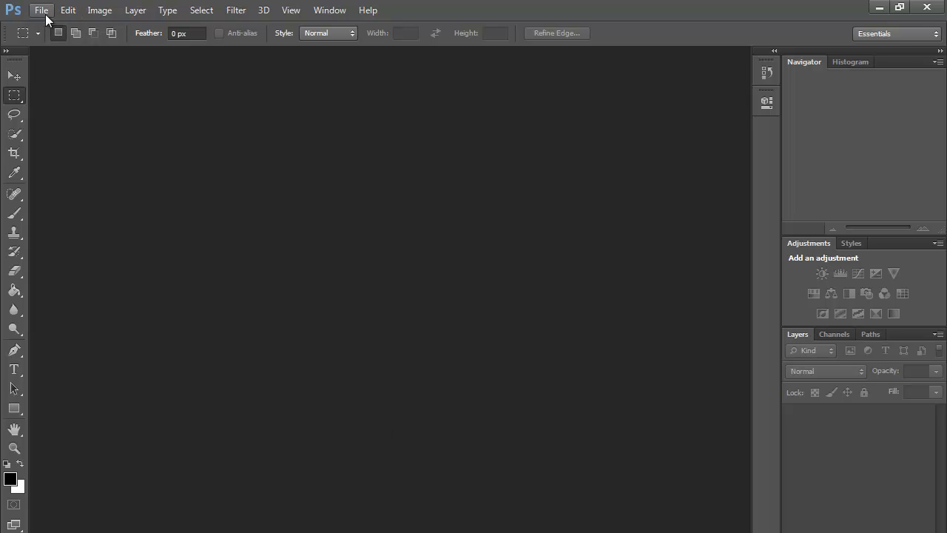
mouse_move(53, 18)
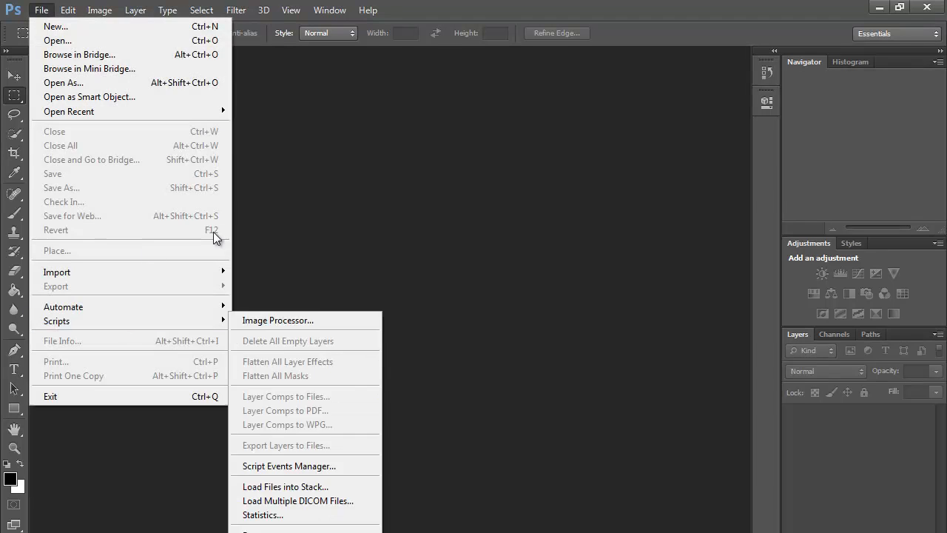
click(441, 348)
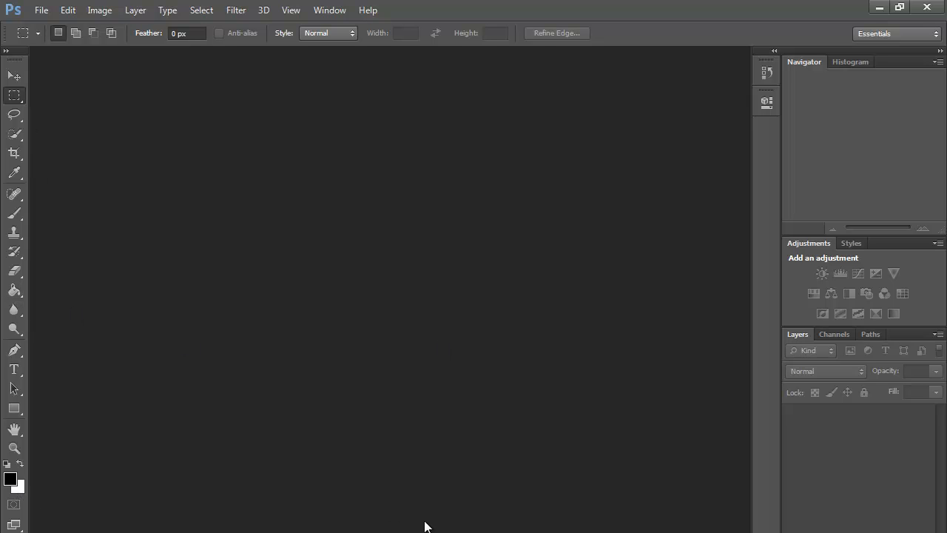
mouse_move(84, 116)
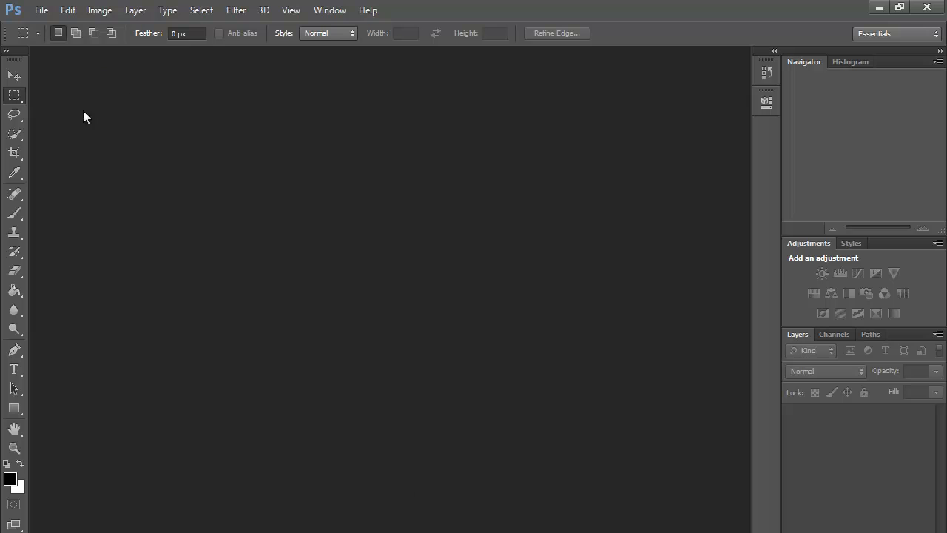
Step: Create a new 1280 × 720 pixel blank document via File > New
click(47, 9)
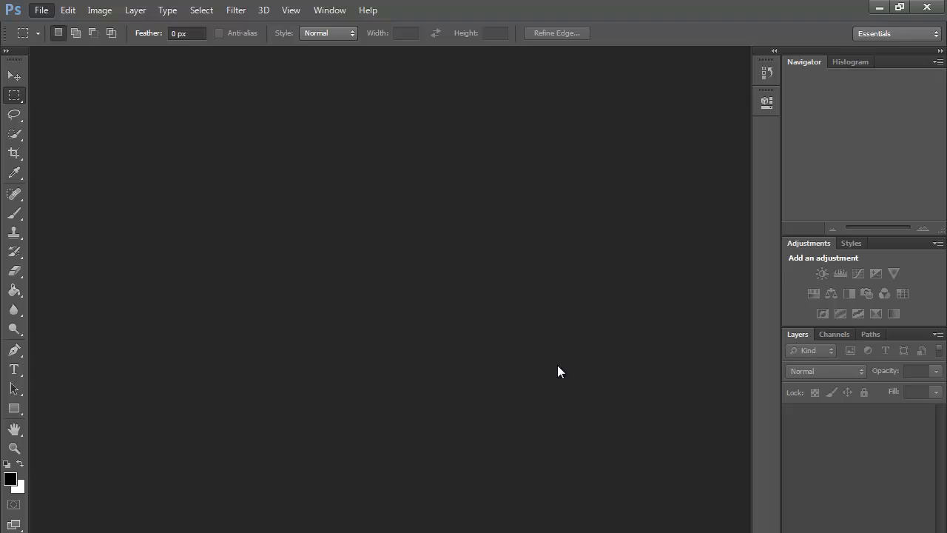
click(52, 10)
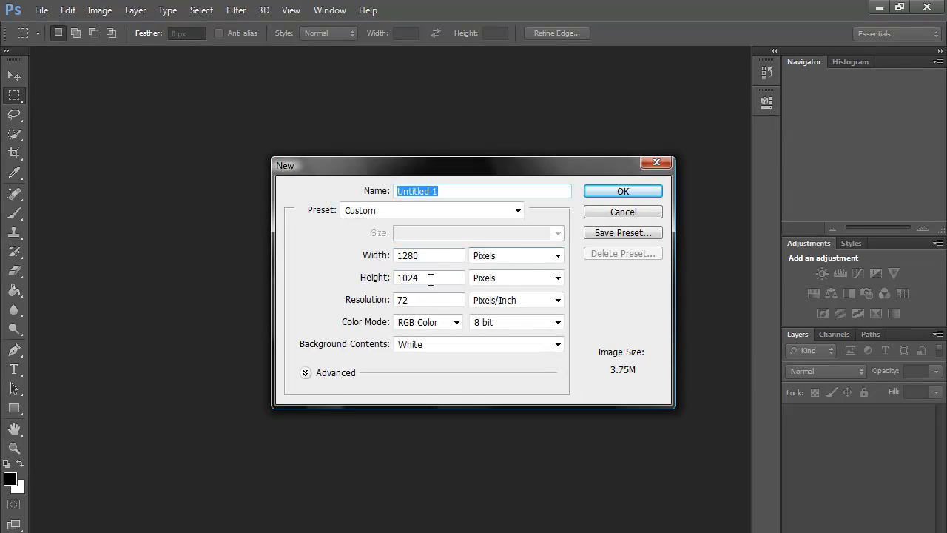
text(720)
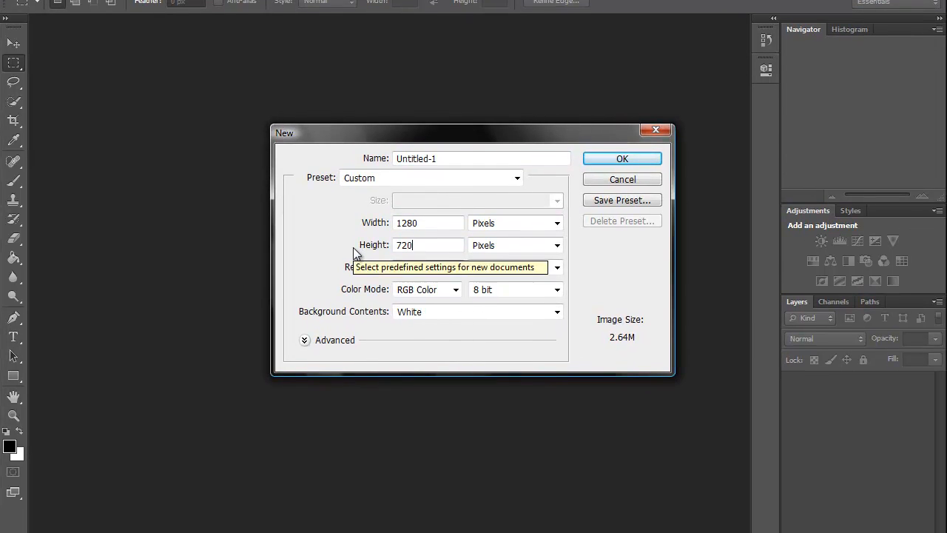
click(622, 159)
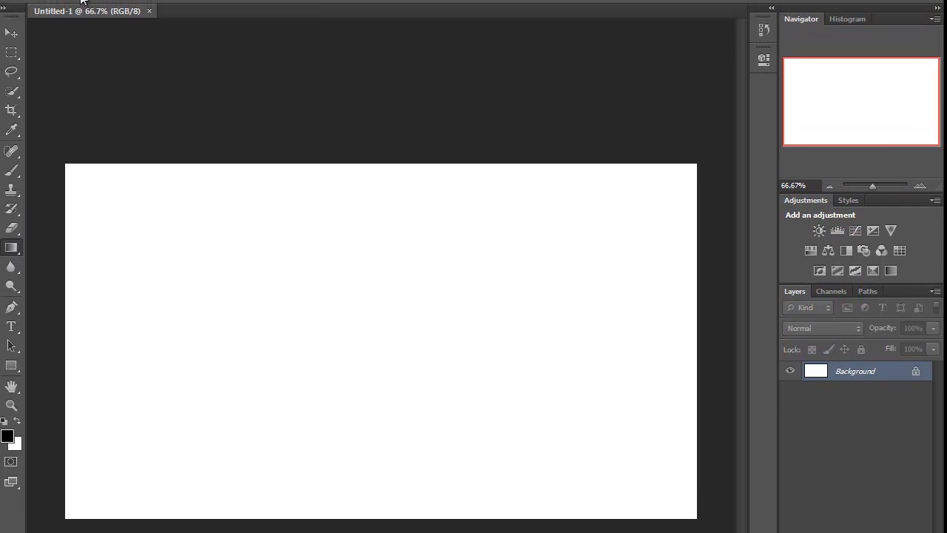
Step: Set the background colour to dark gray #575757 in the colour picker
click(105, 32)
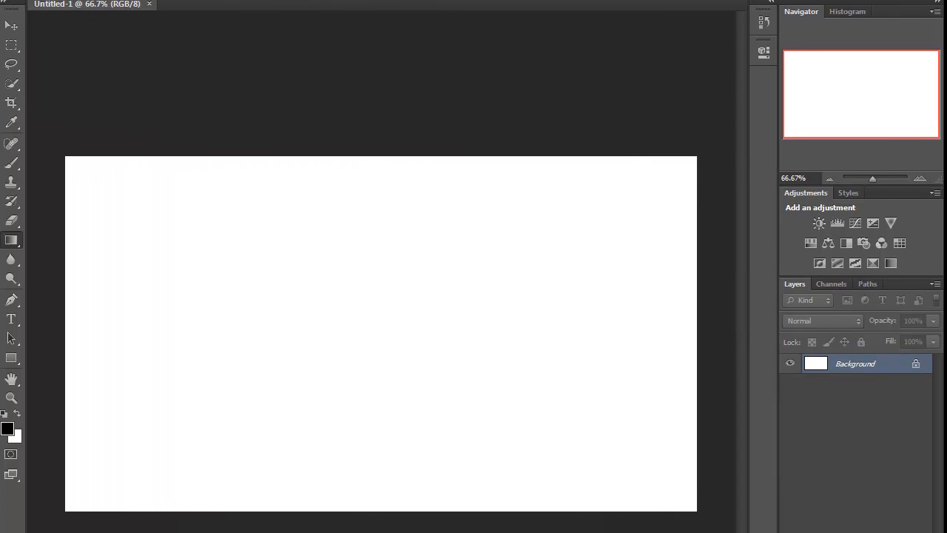
click(8, 428)
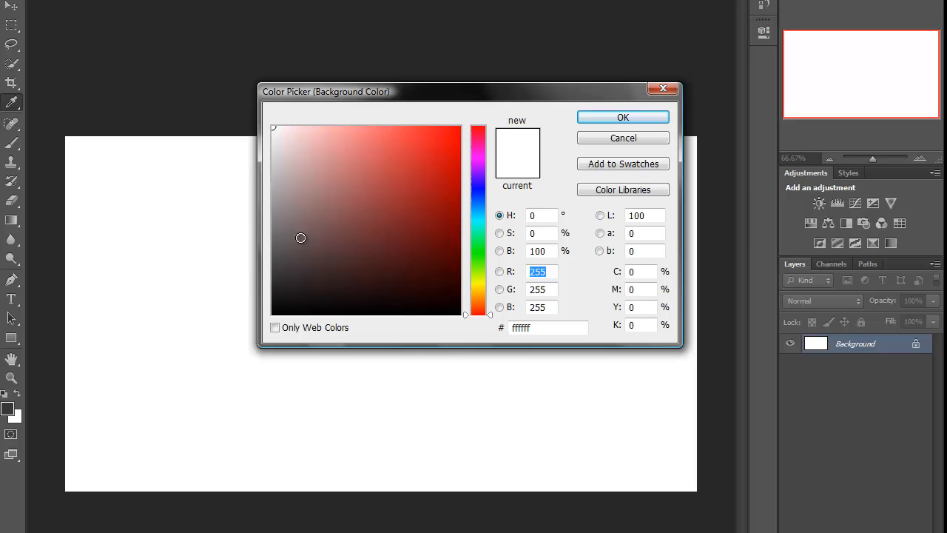
click(273, 253)
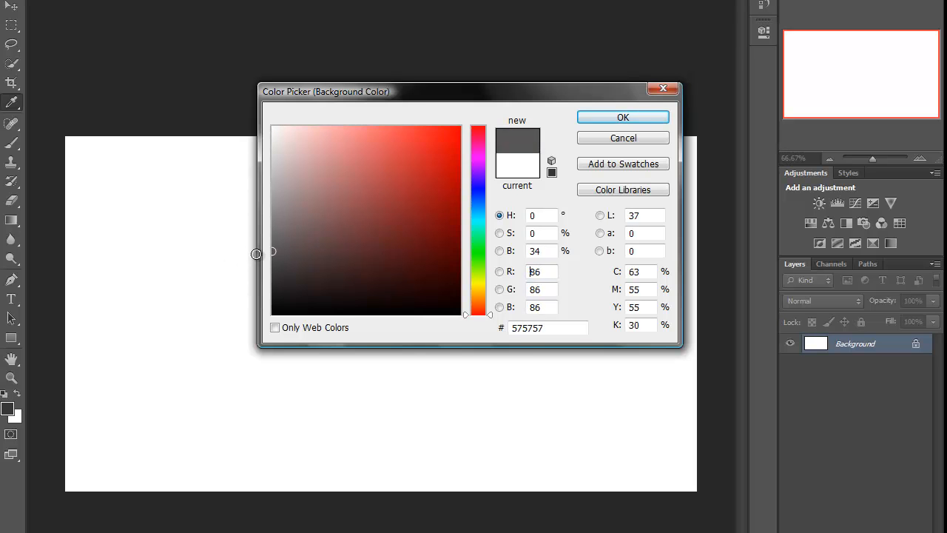
click(622, 138)
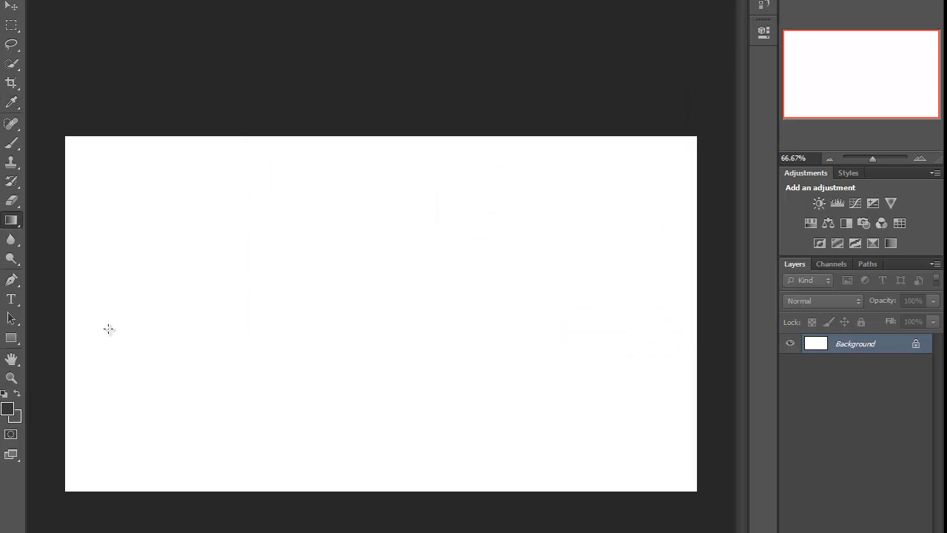
mouse_move(373, 305)
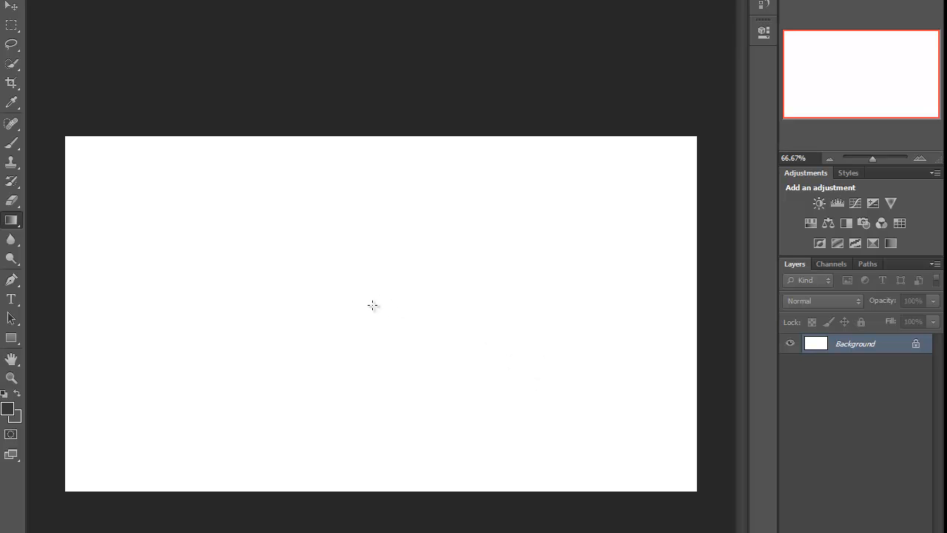
mouse_move(888, 346)
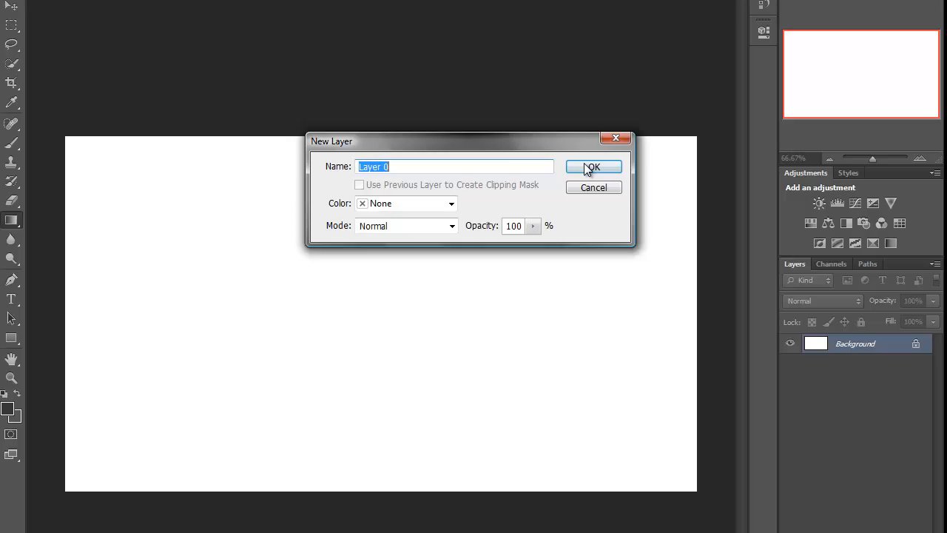
Step: Confirm the New Layer dialog to convert Background into Layer 0
click(593, 167)
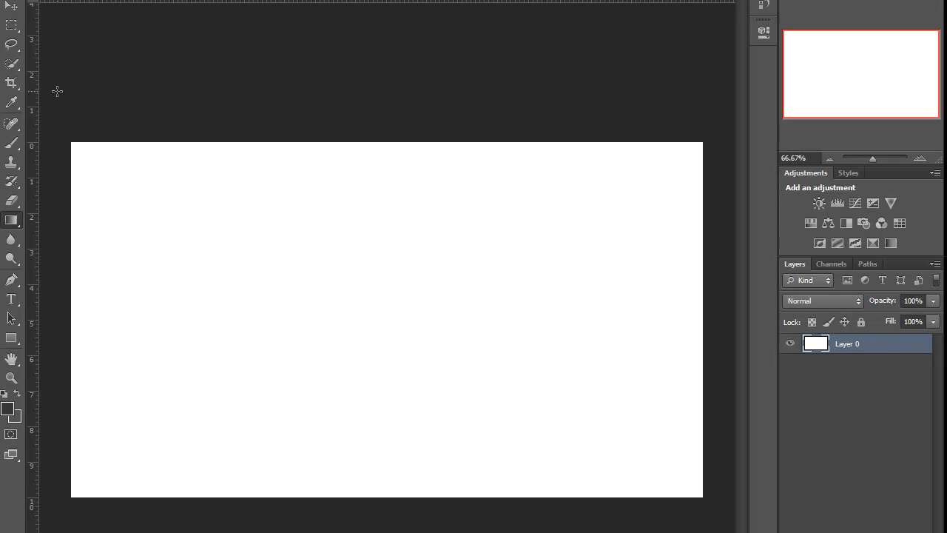
mouse_move(267, 157)
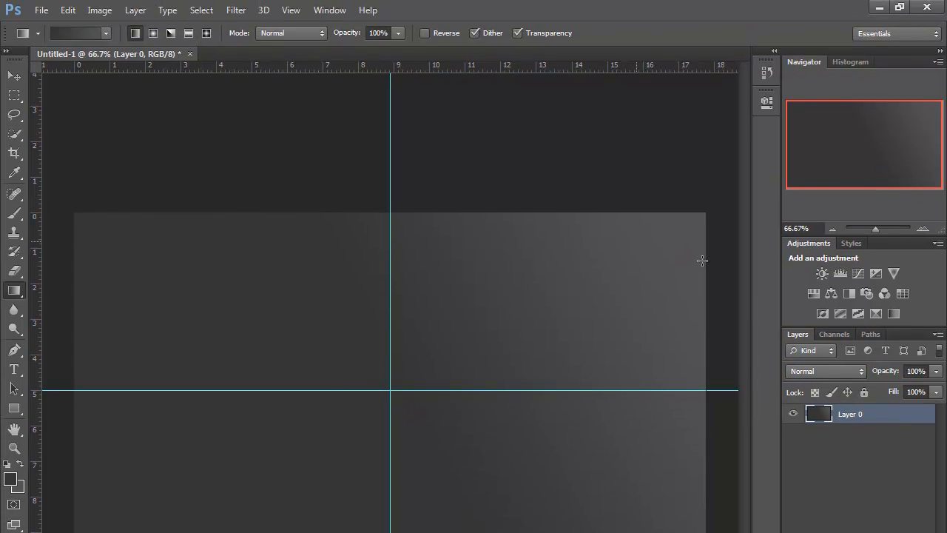
Step: Select the radial gradient shape and drag a gradient outward from the guide crossing
click(206, 33)
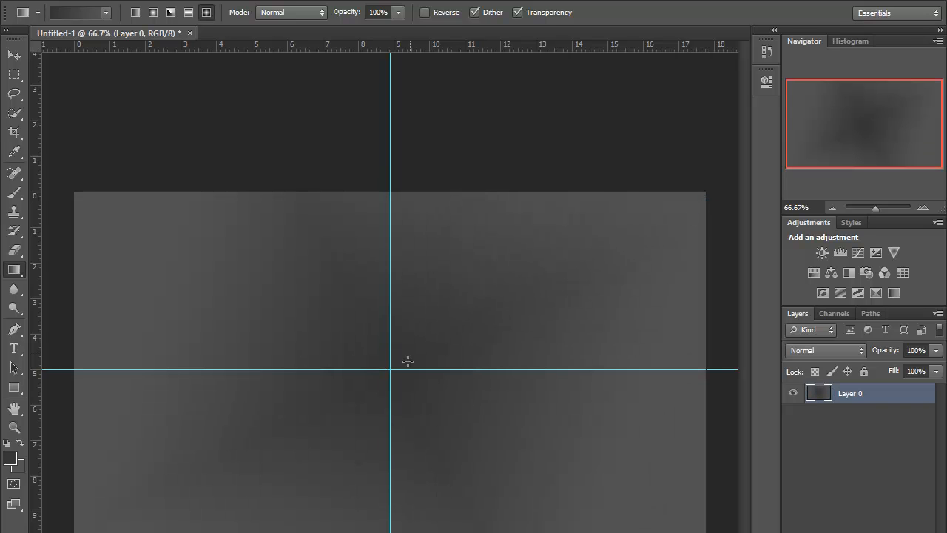
click(152, 12)
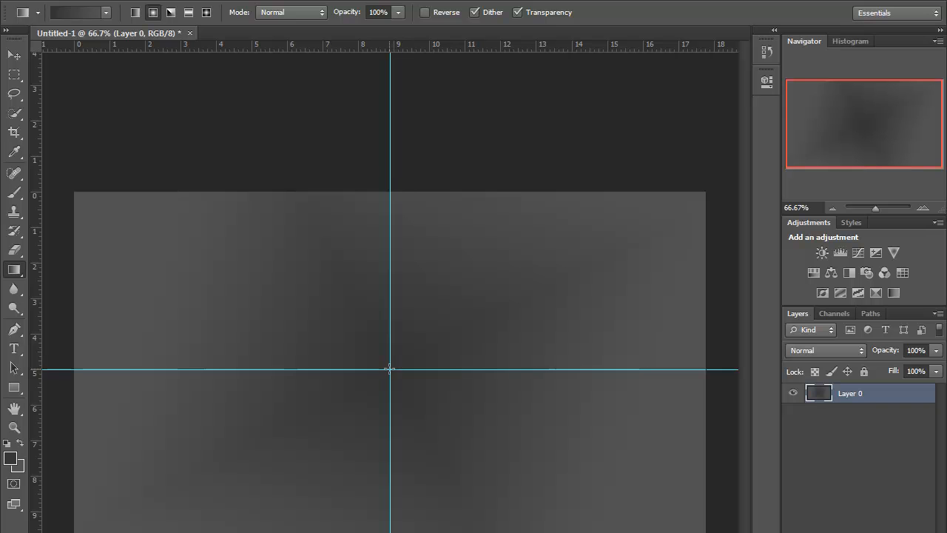
drag(390, 368, 712, 211)
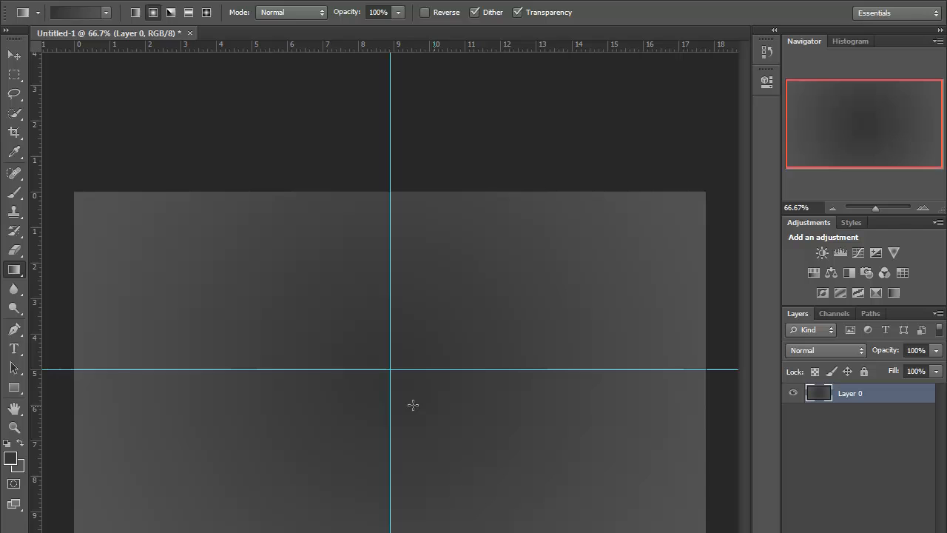
mouse_move(392, 18)
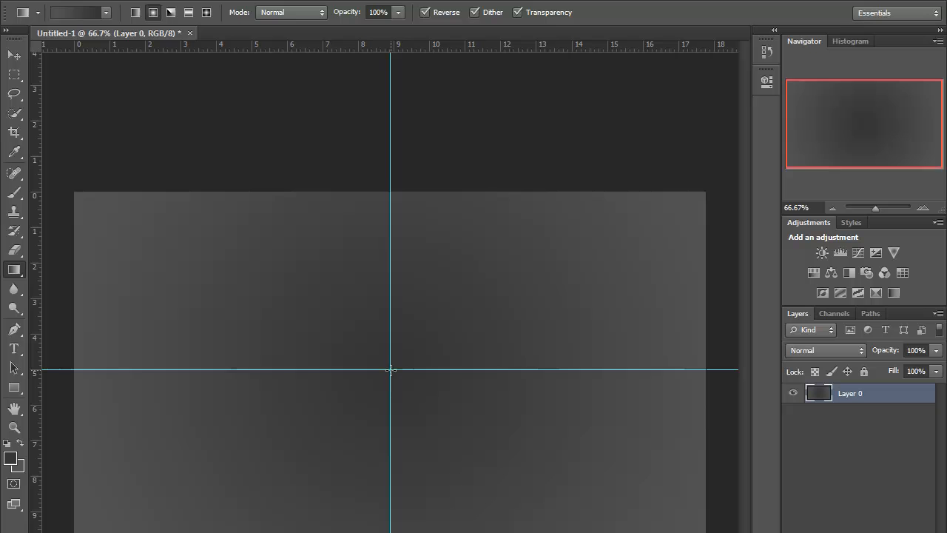
mouse_move(427, 419)
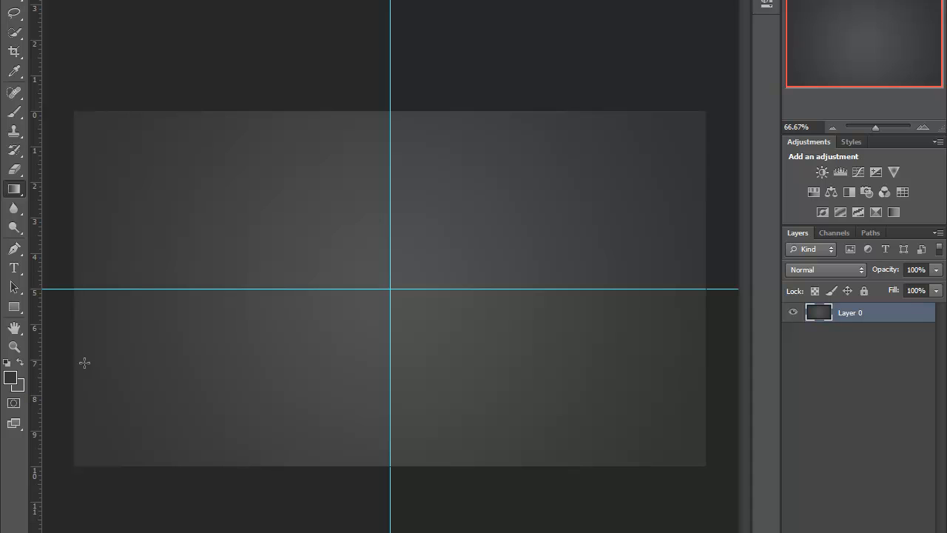
mouse_move(473, 267)
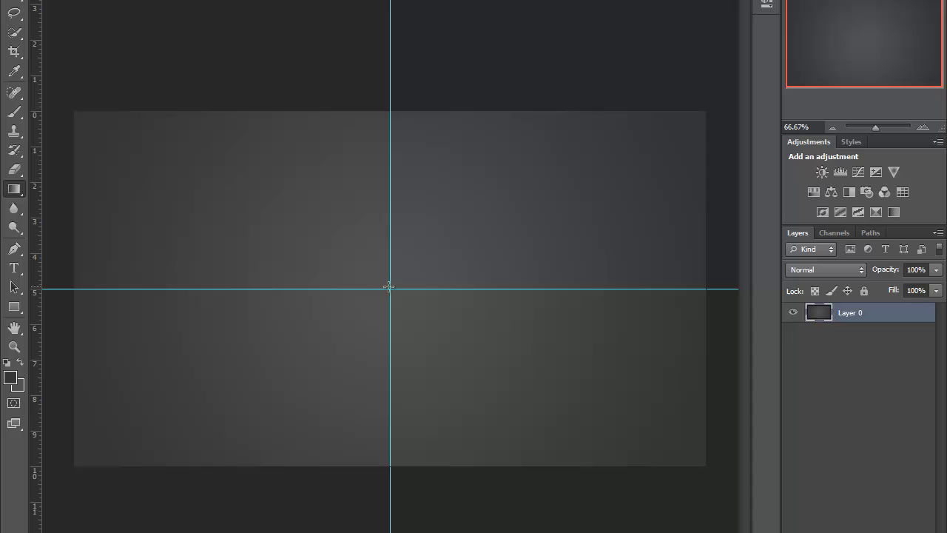
mouse_move(417, 223)
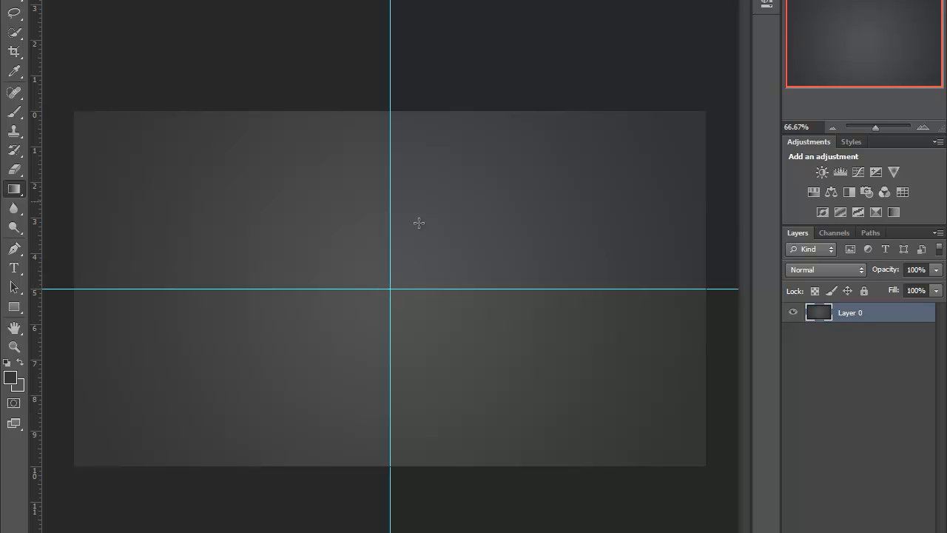
Step: Redraw the radial gradient from the guide intersection toward the canvas's bottom edge
drag(391, 288, 488, 249)
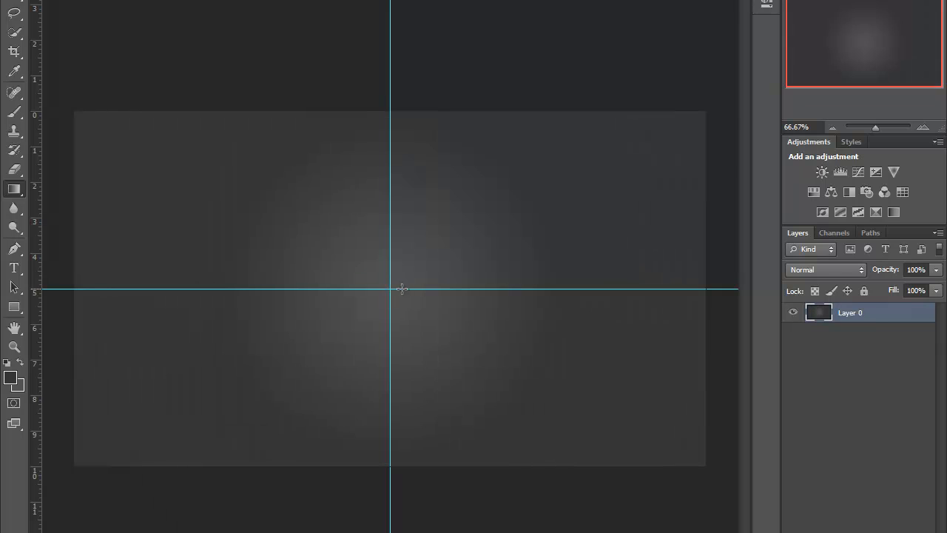
mouse_move(705, 165)
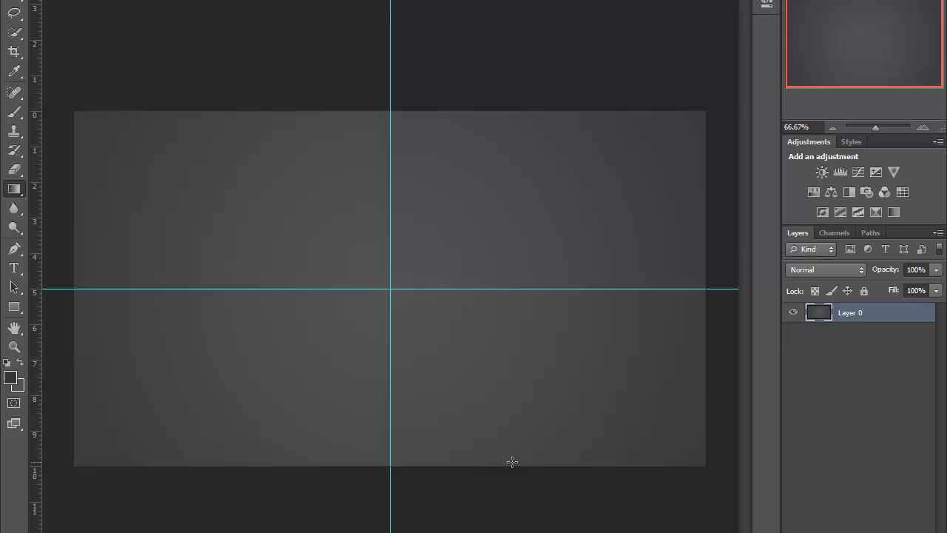
mouse_move(769, 385)
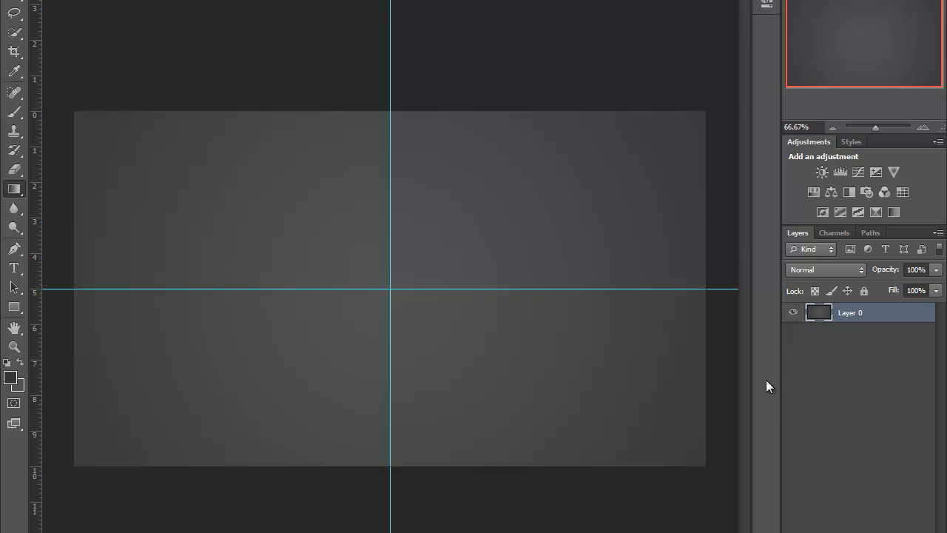